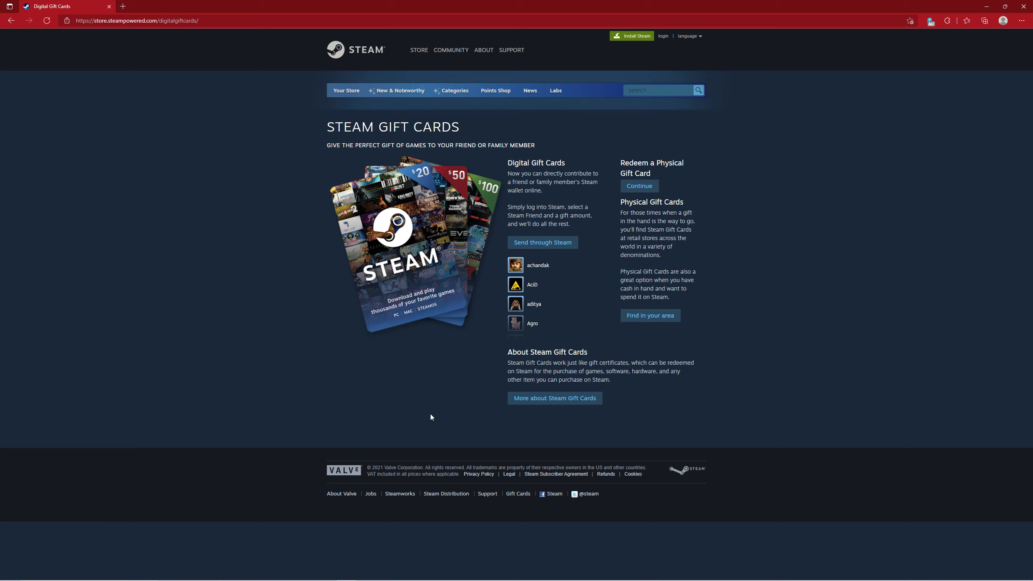
mouse_move(525, 342)
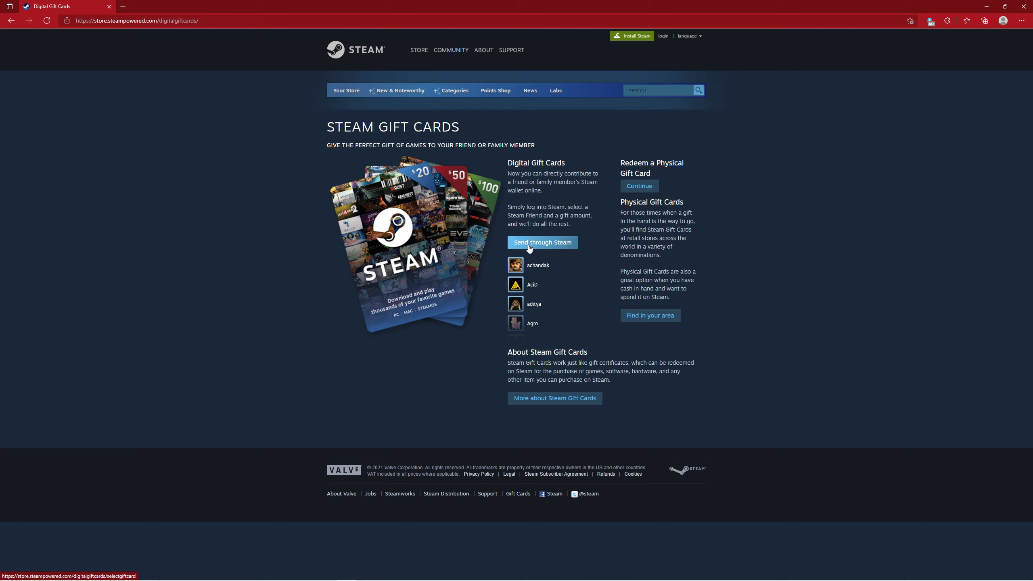
Choose 'Send through Steam' to reach the gift card amount list (A$5, A$10, A$25, A$50).
click(541, 242)
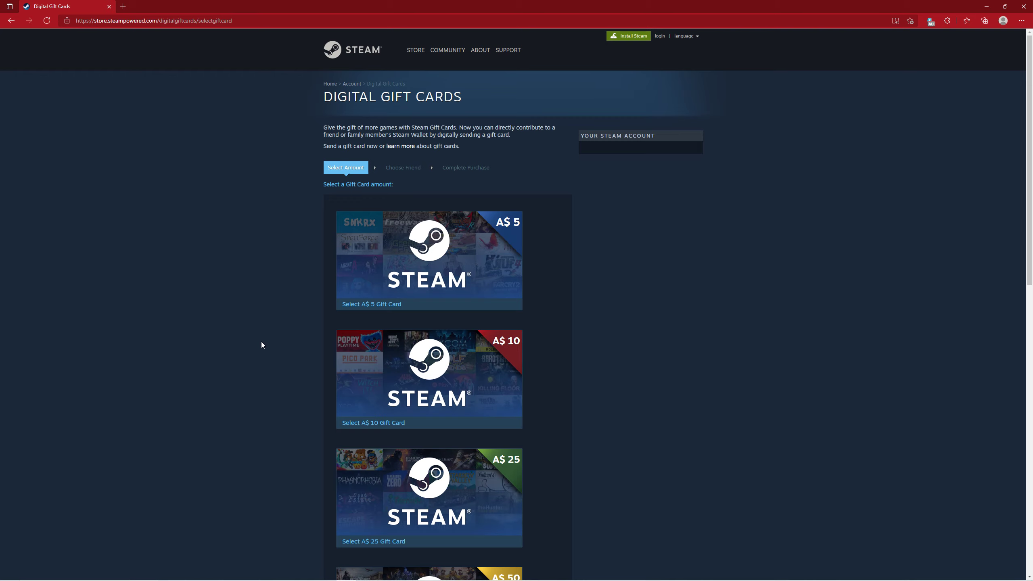
mouse_move(247, 267)
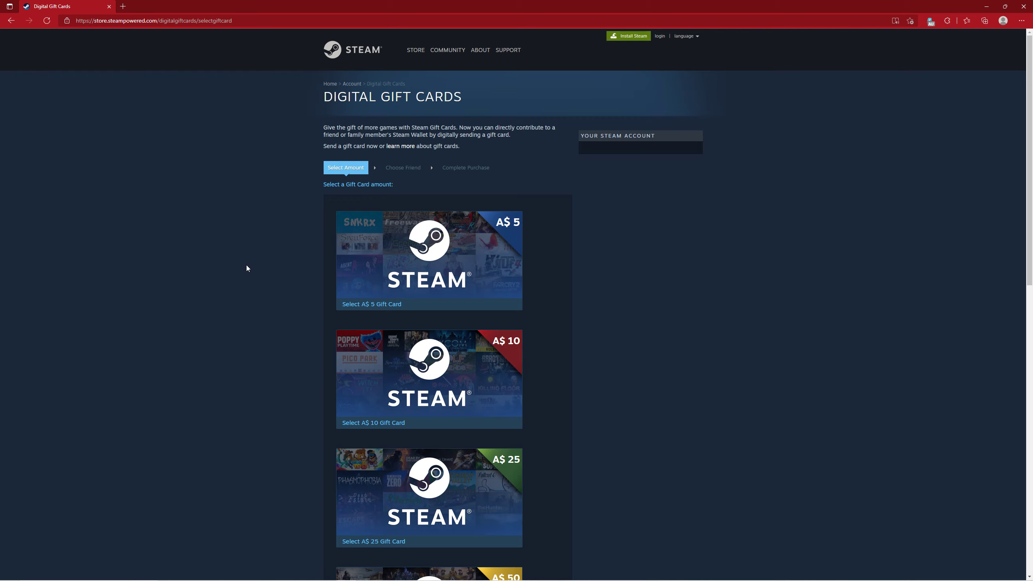
mouse_move(254, 275)
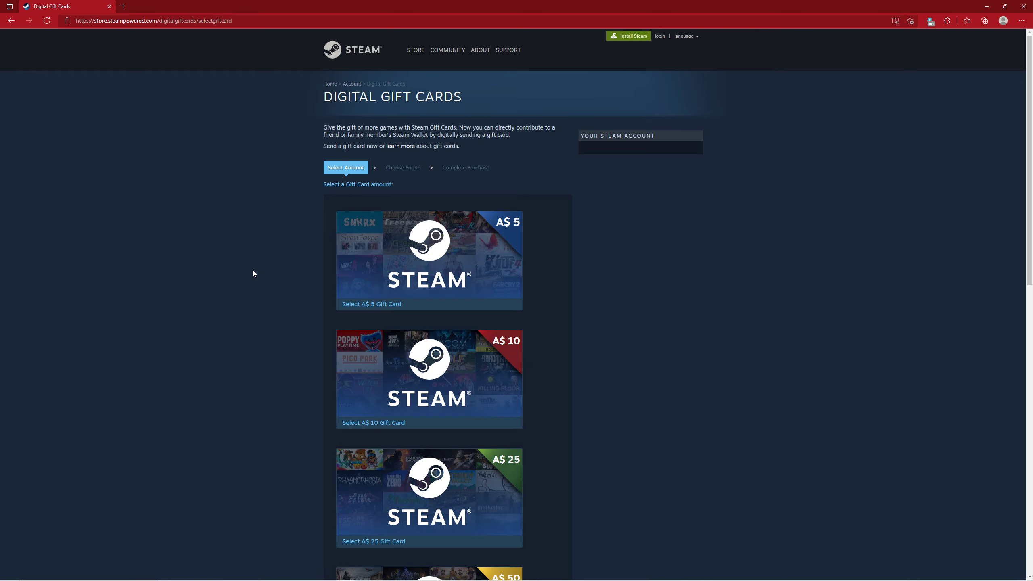
mouse_move(262, 290)
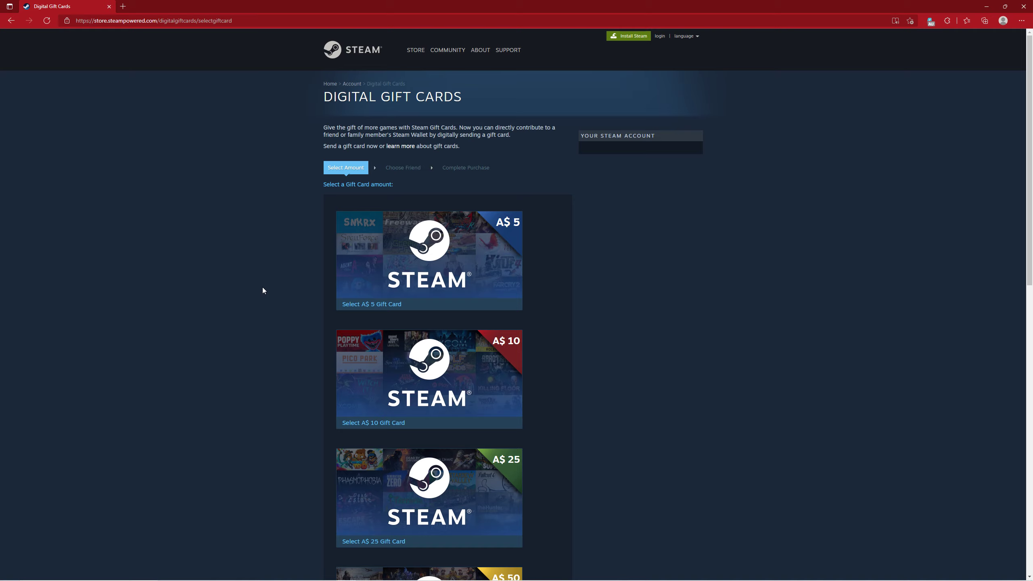
mouse_move(277, 282)
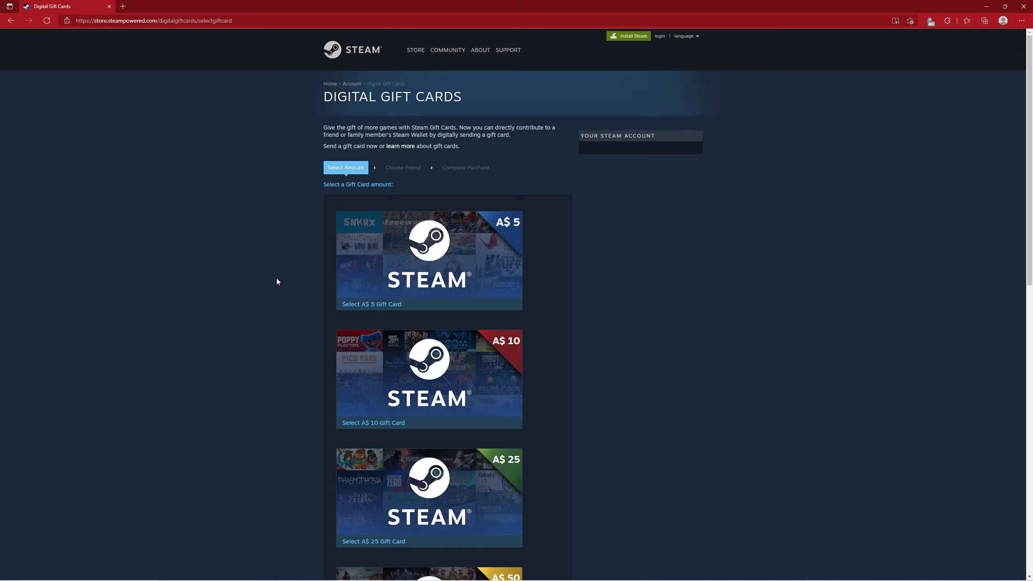
mouse_move(577, 177)
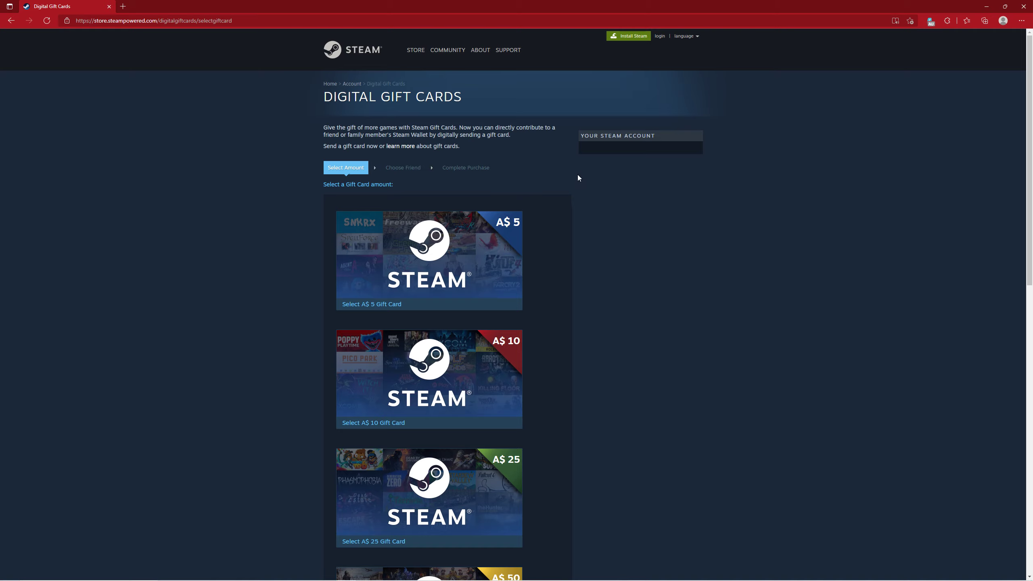
mouse_move(562, 183)
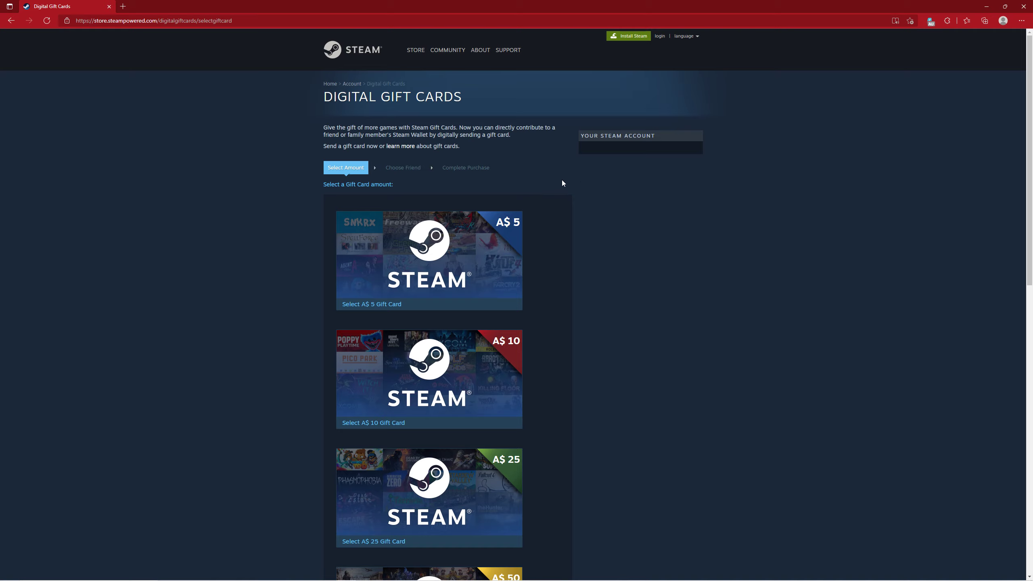
mouse_move(544, 211)
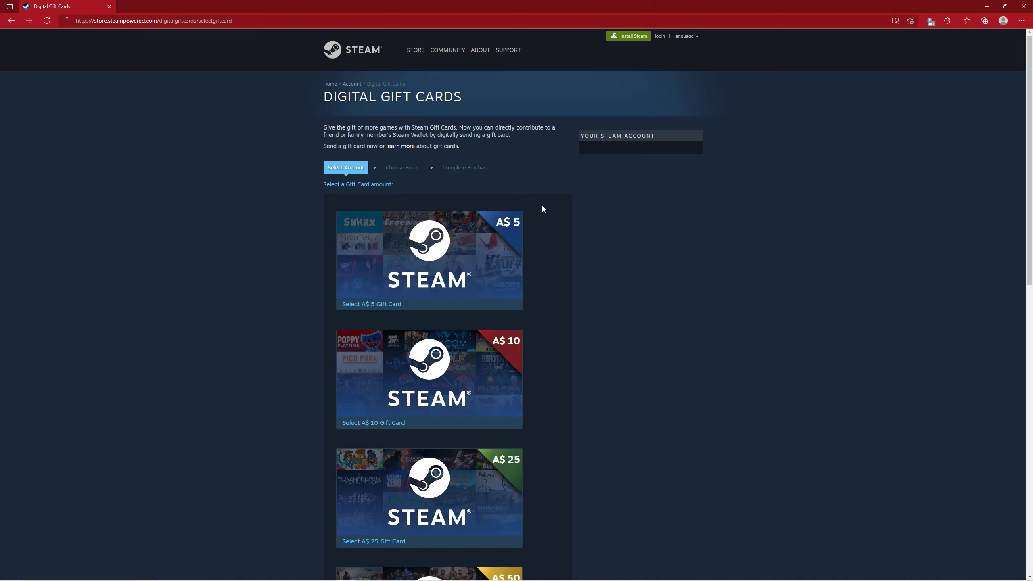
mouse_move(587, 252)
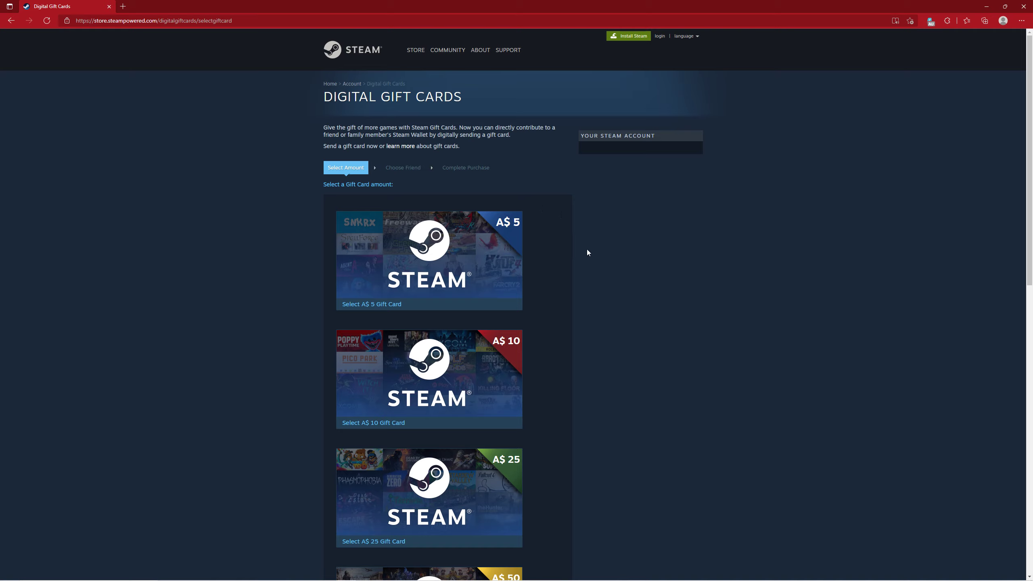
mouse_move(667, 58)
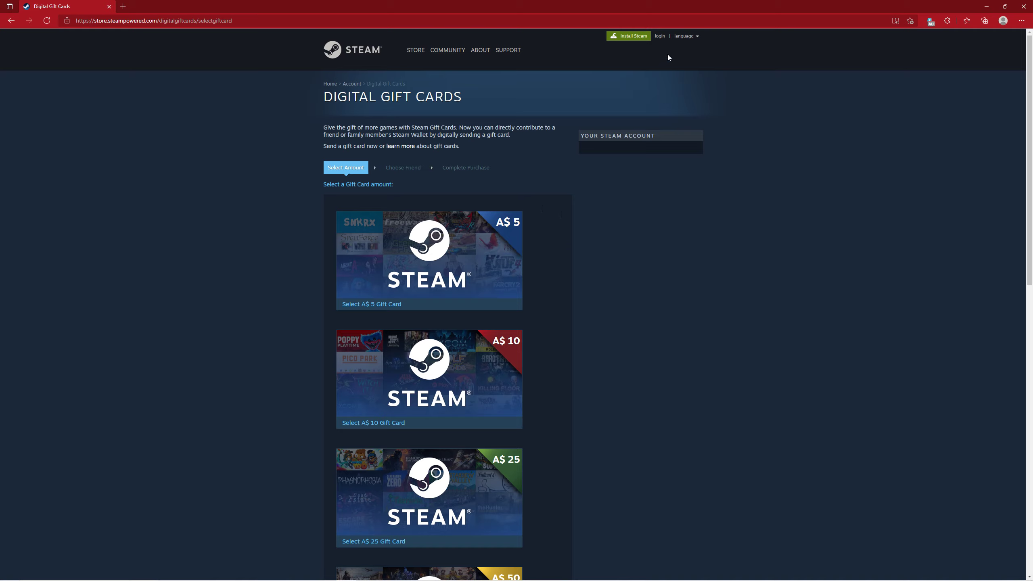
mouse_move(659, 36)
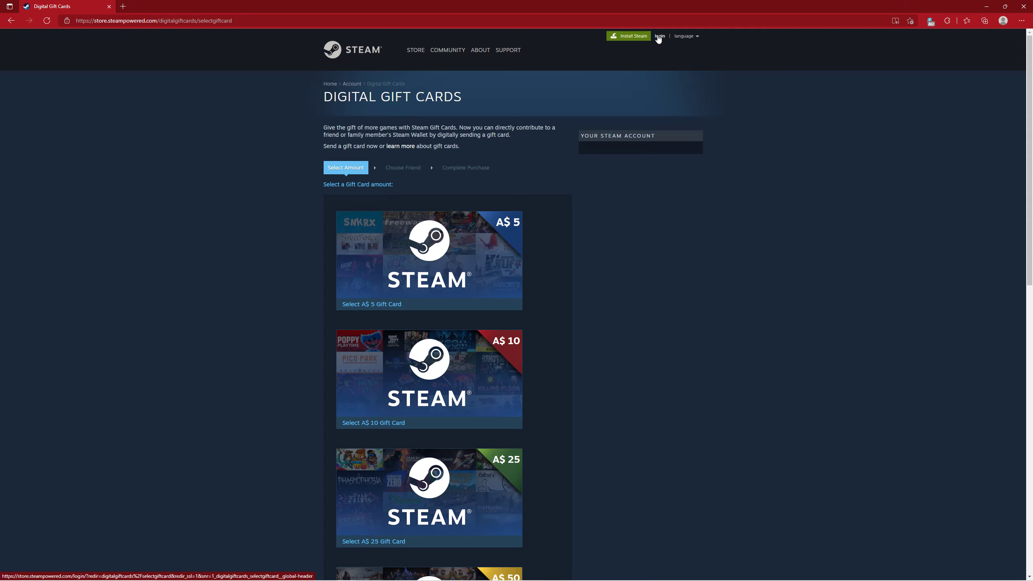
mouse_move(590, 264)
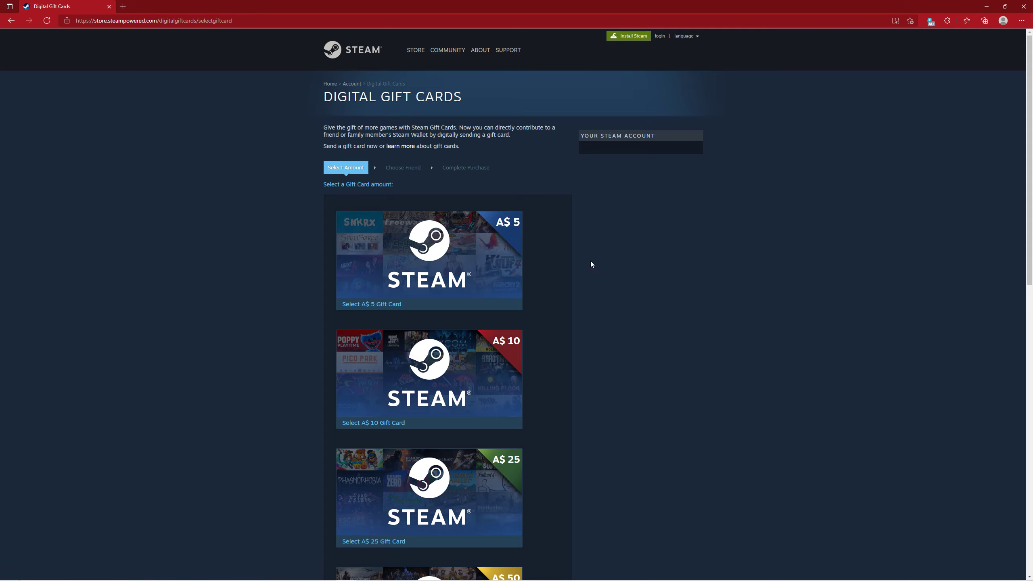
mouse_move(523, 293)
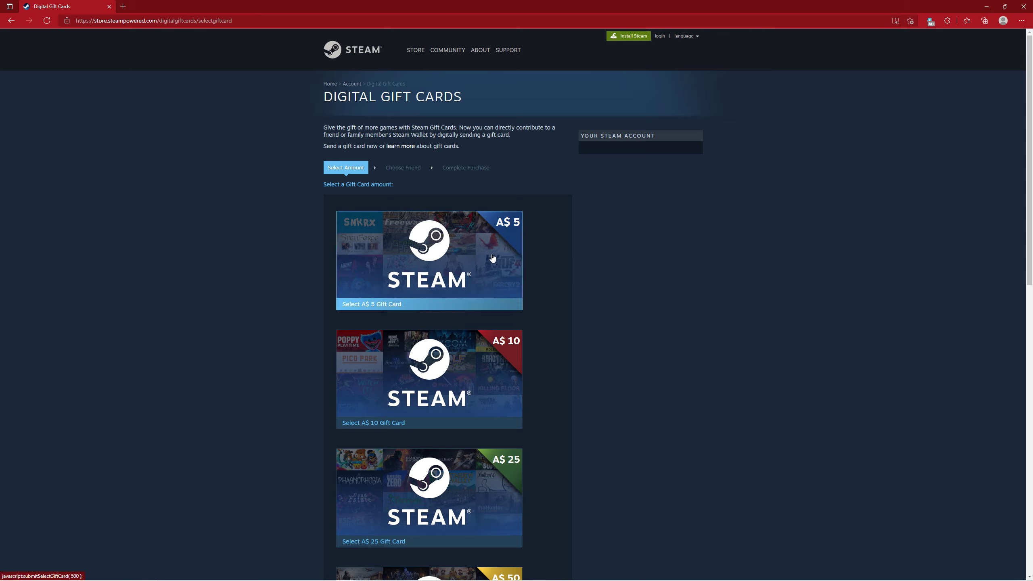
mouse_move(292, 201)
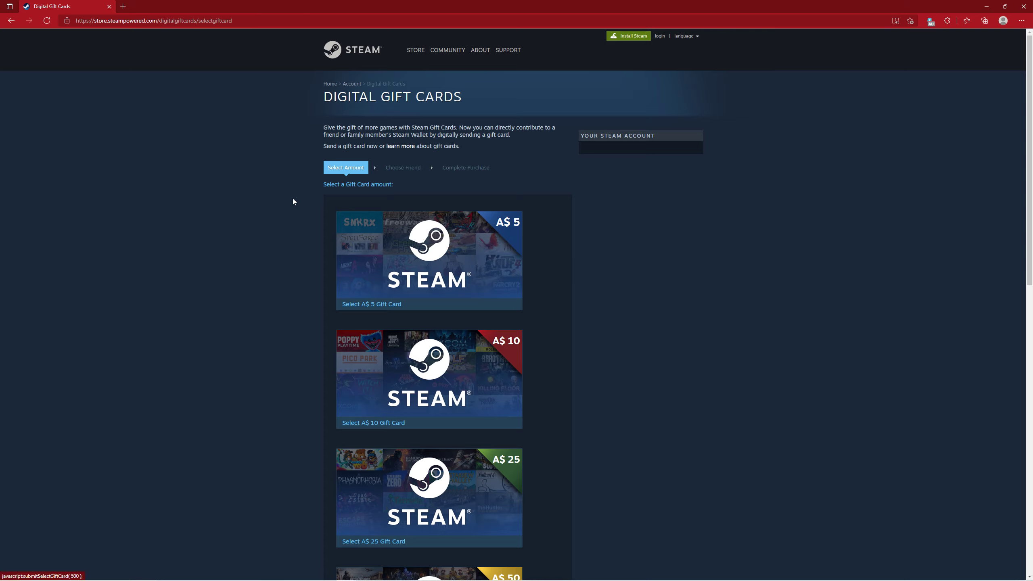
mouse_move(202, 103)
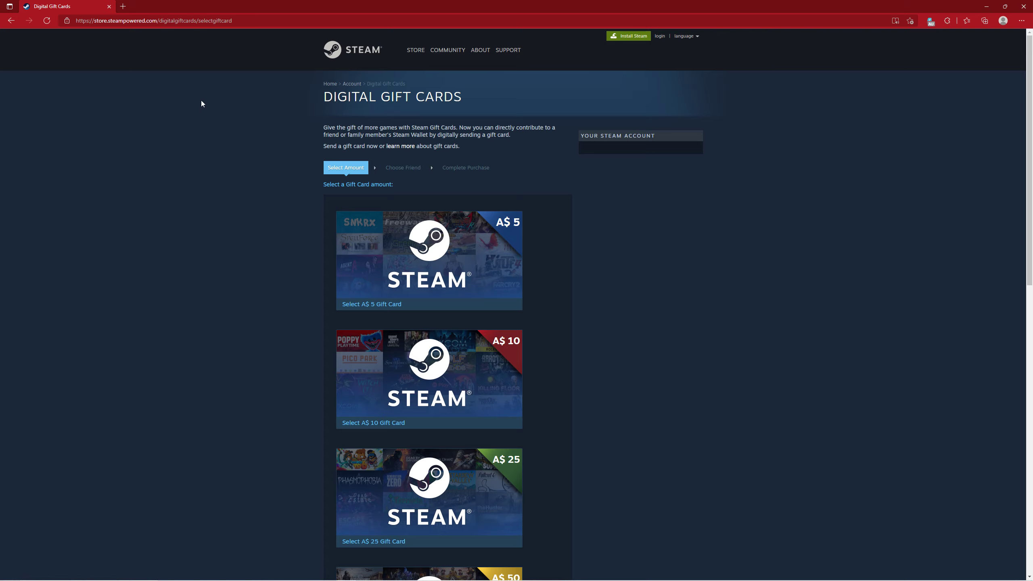
mouse_move(389, 159)
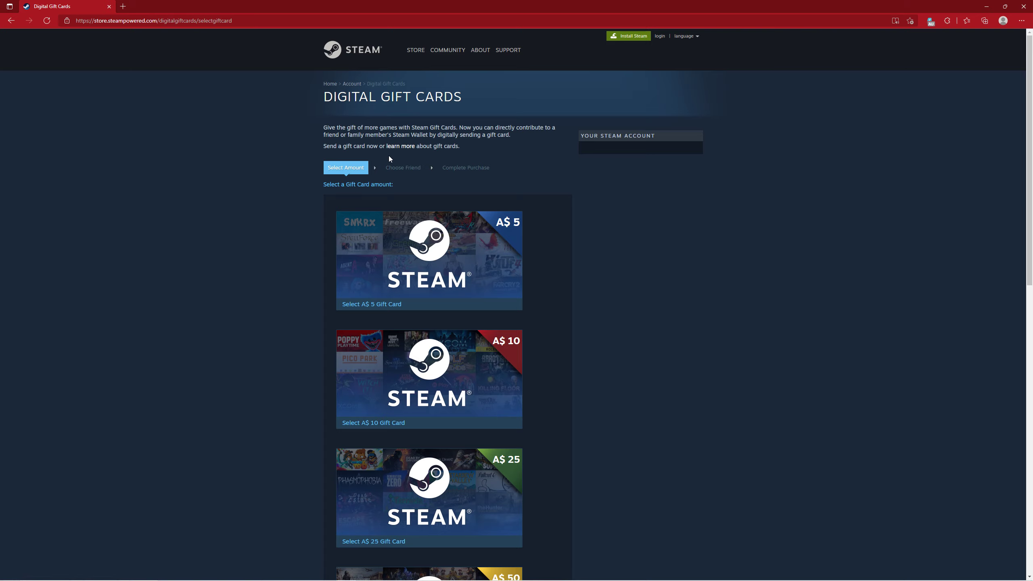
mouse_move(384, 175)
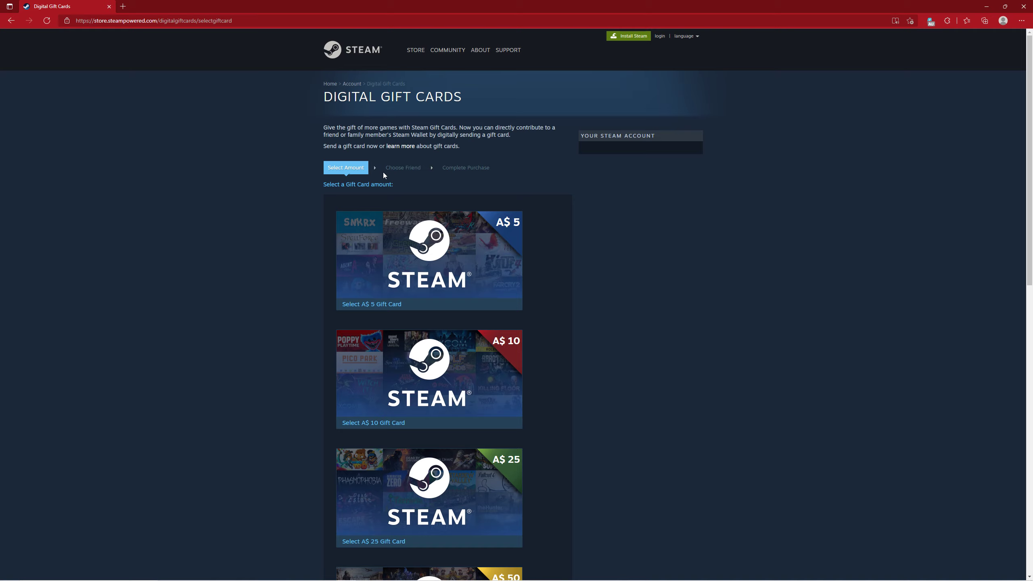
mouse_move(373, 195)
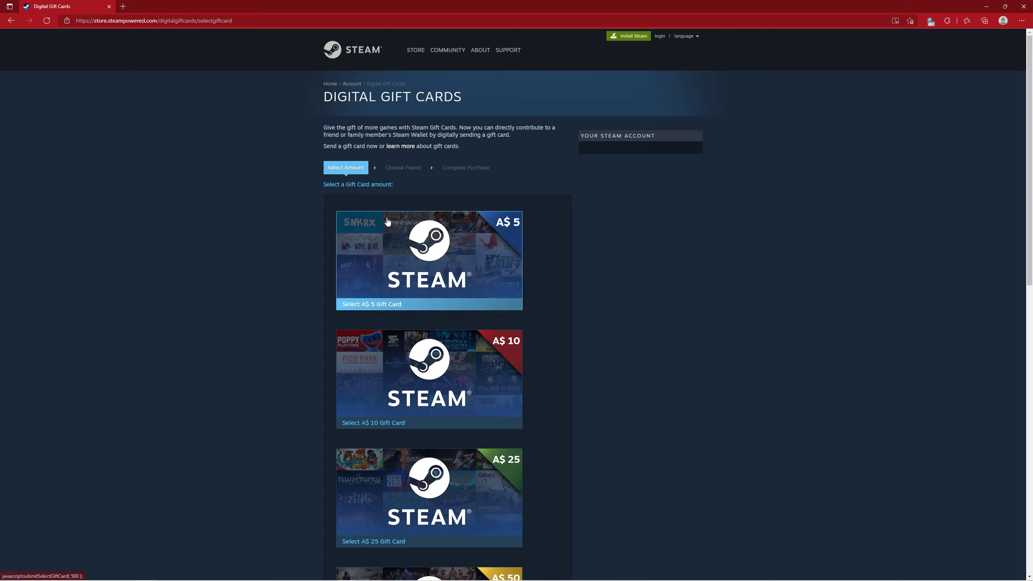
mouse_move(327, 224)
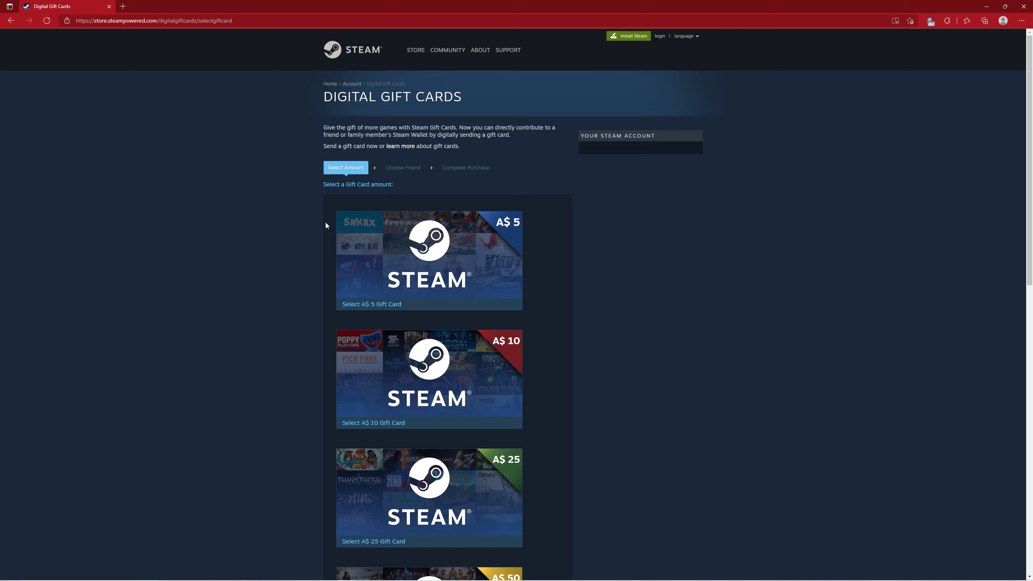
mouse_move(310, 227)
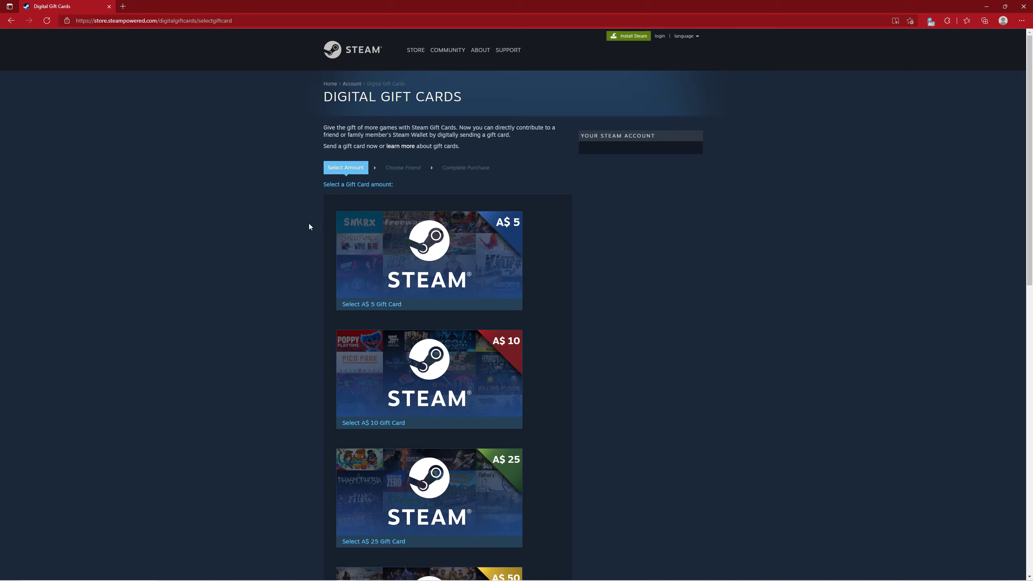
mouse_move(393, 179)
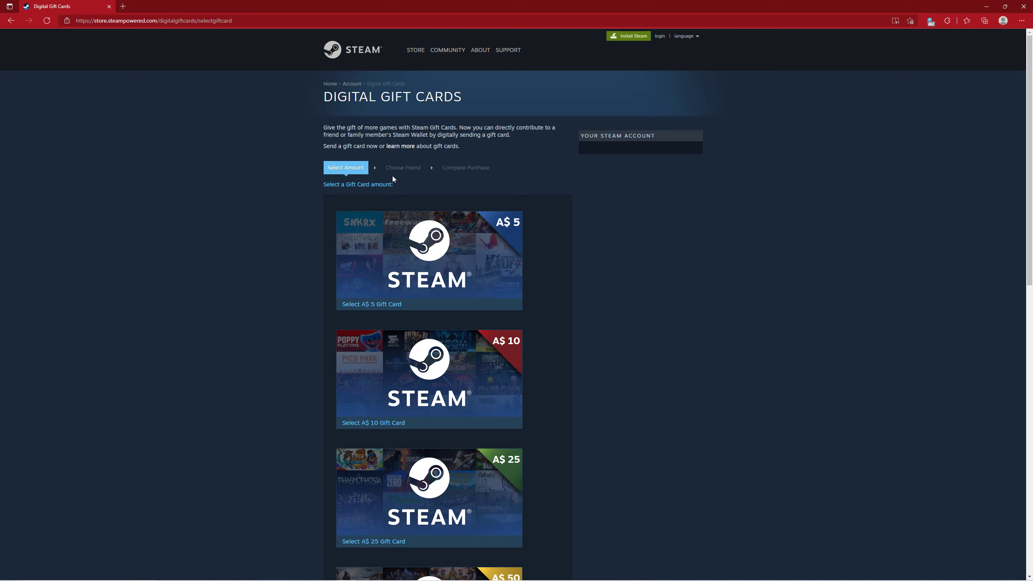
mouse_move(385, 169)
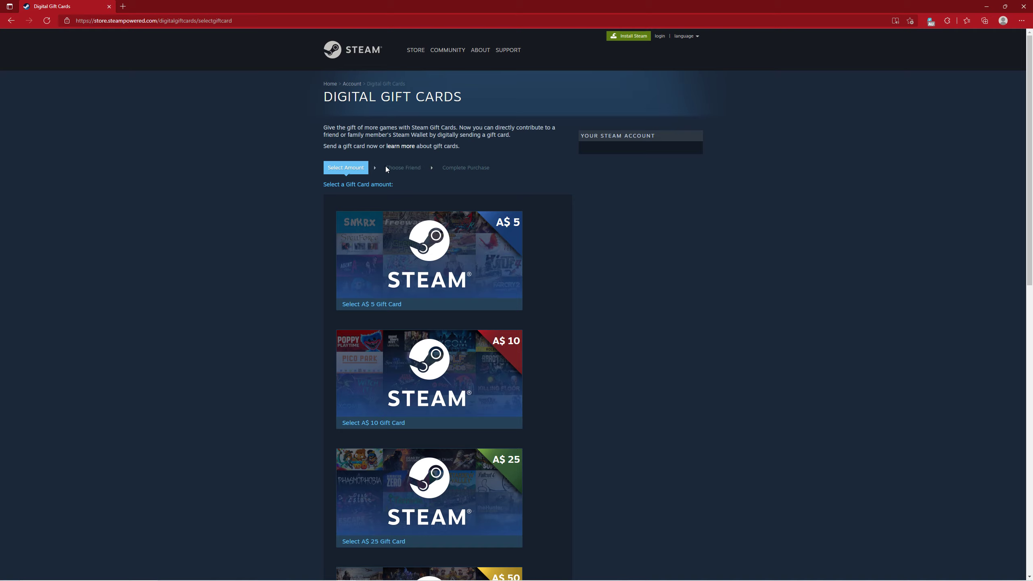
mouse_move(372, 170)
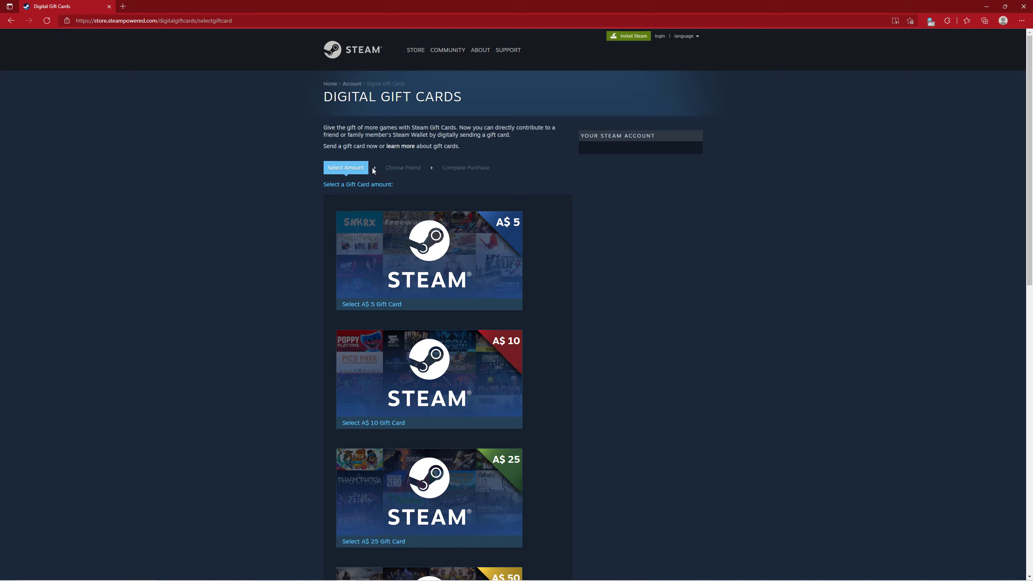
mouse_move(795, 172)
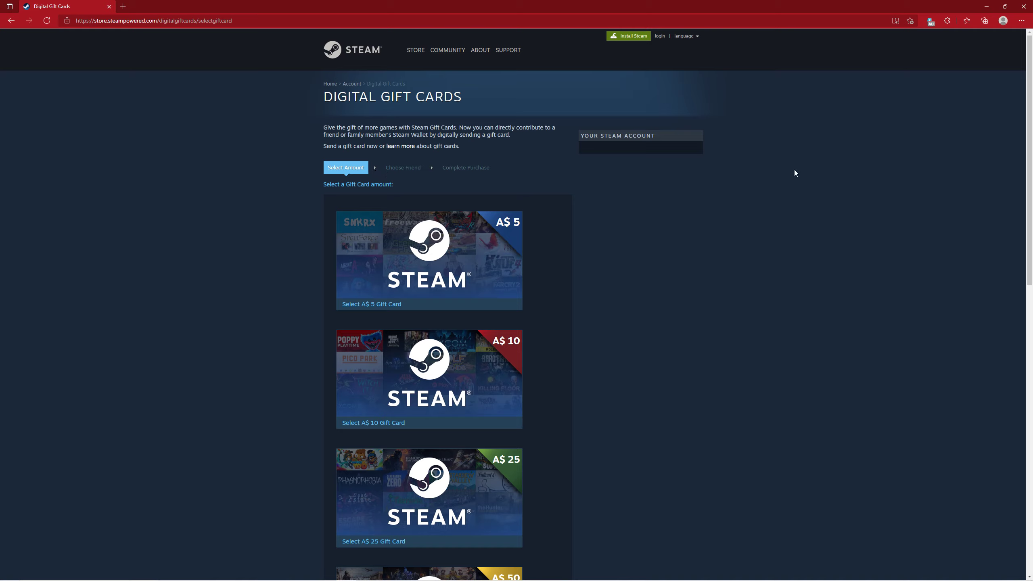
mouse_move(651, 181)
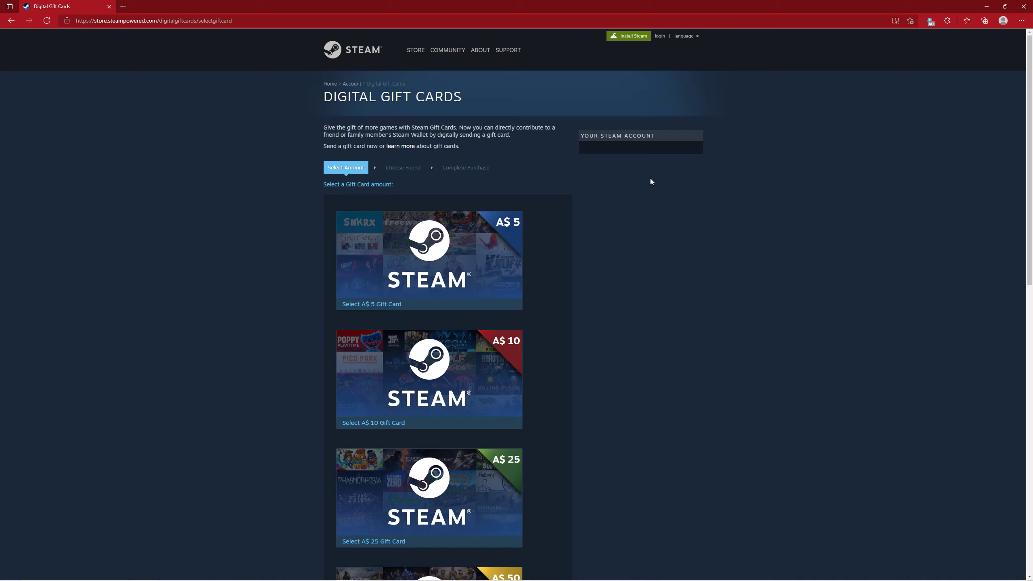
mouse_move(599, 209)
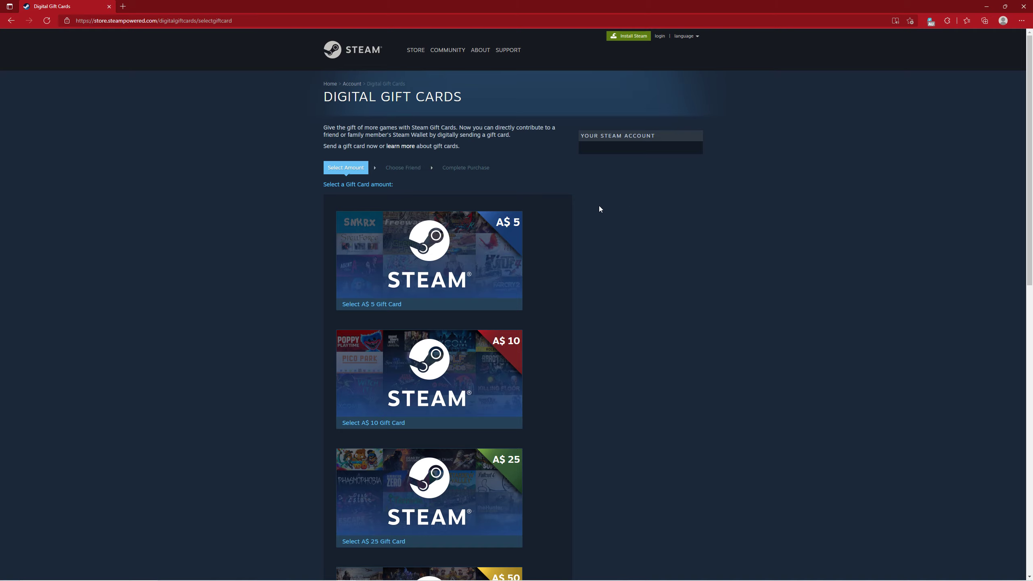
mouse_move(575, 229)
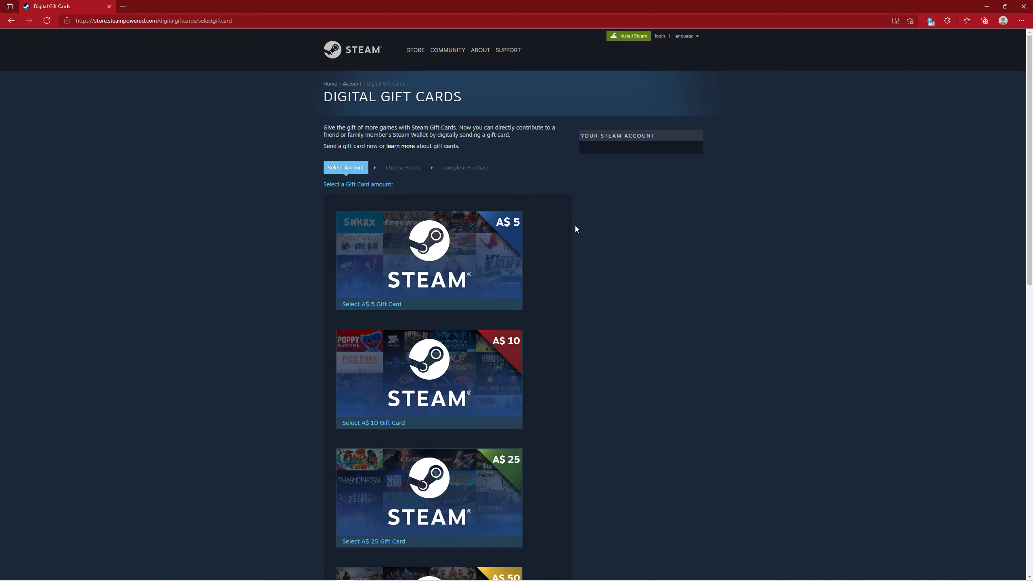
mouse_move(541, 224)
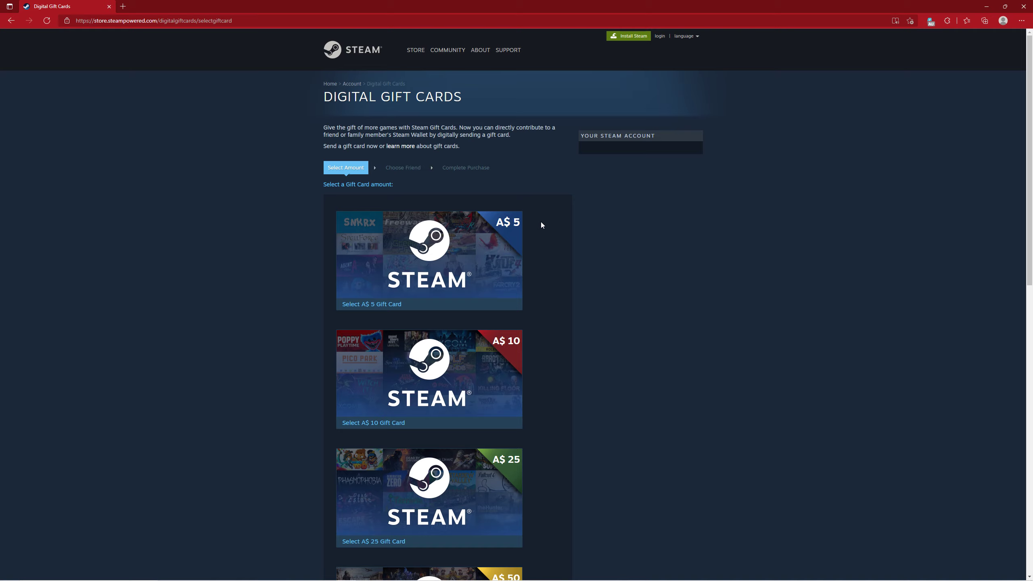
mouse_move(537, 224)
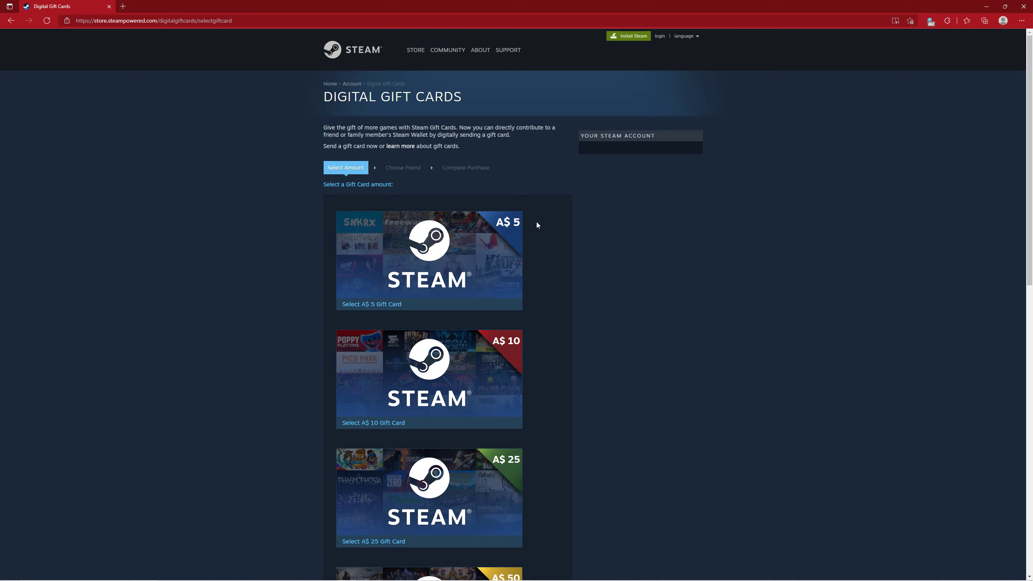
mouse_move(432, 190)
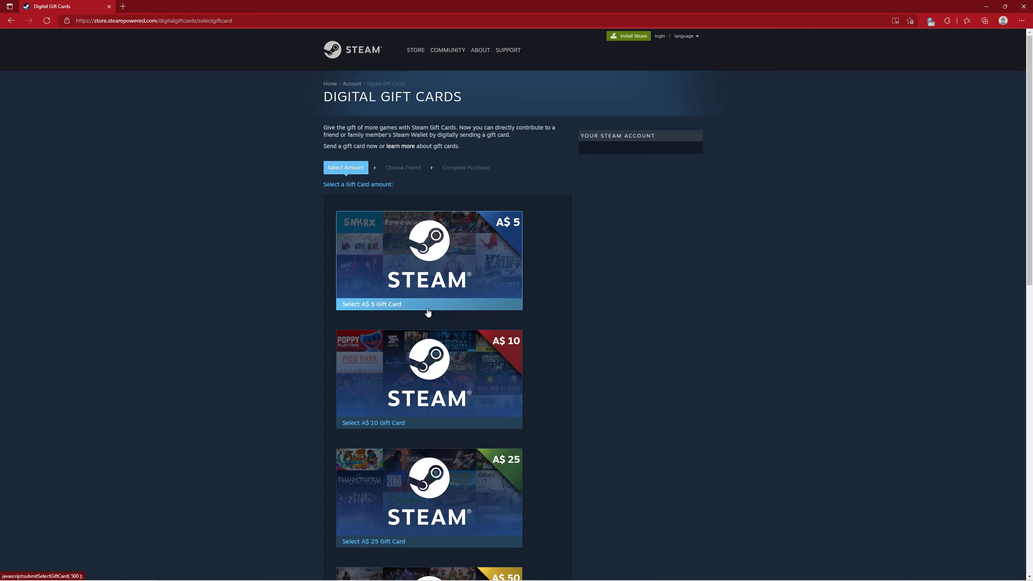
mouse_move(536, 283)
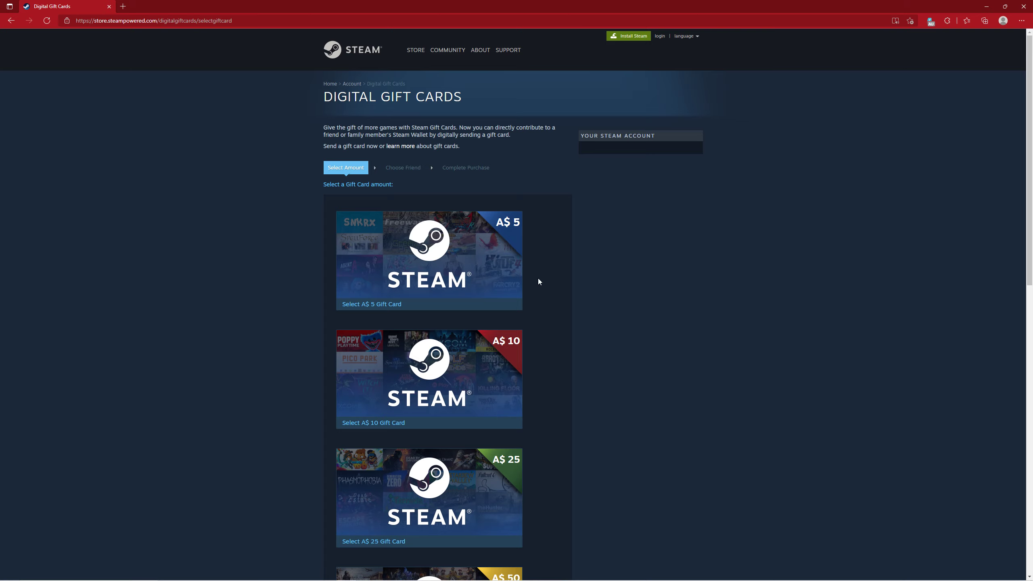
mouse_move(564, 289)
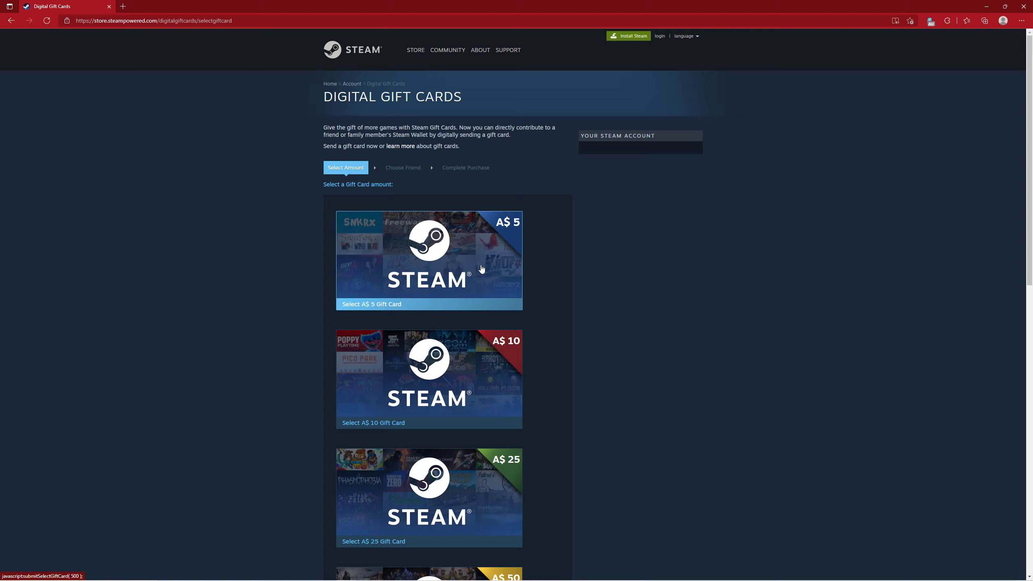
mouse_move(587, 321)
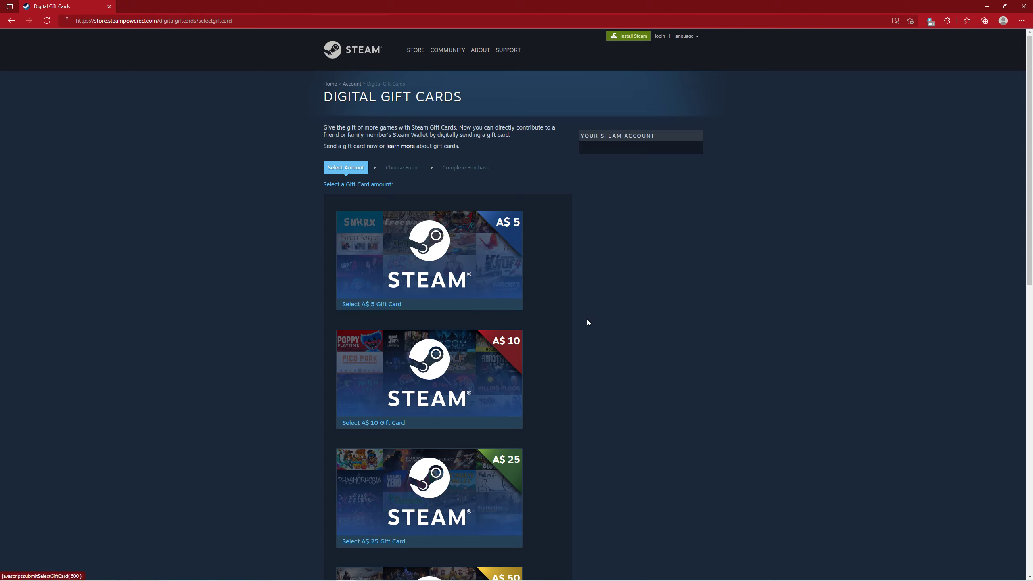
mouse_move(589, 323)
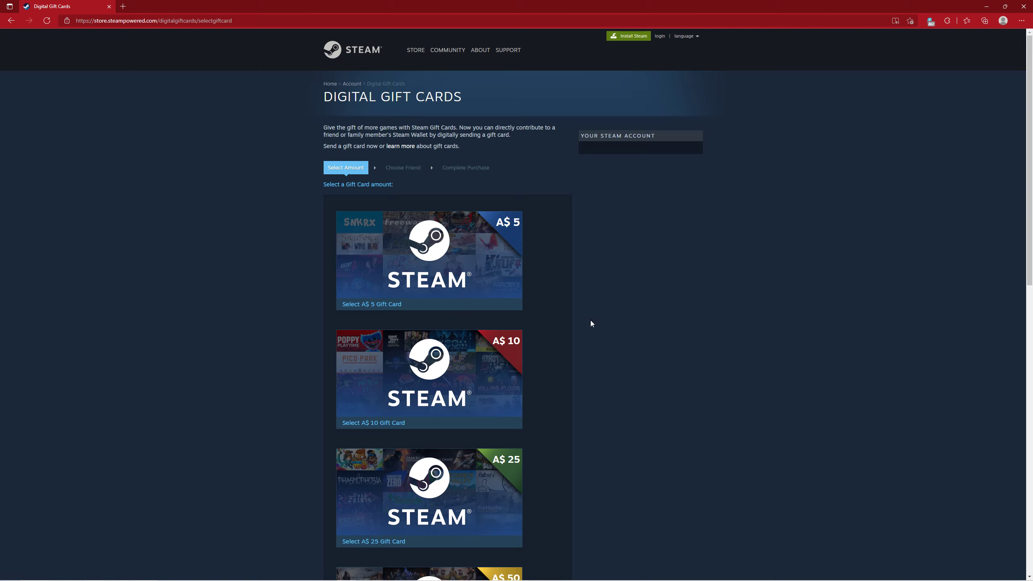
mouse_move(586, 329)
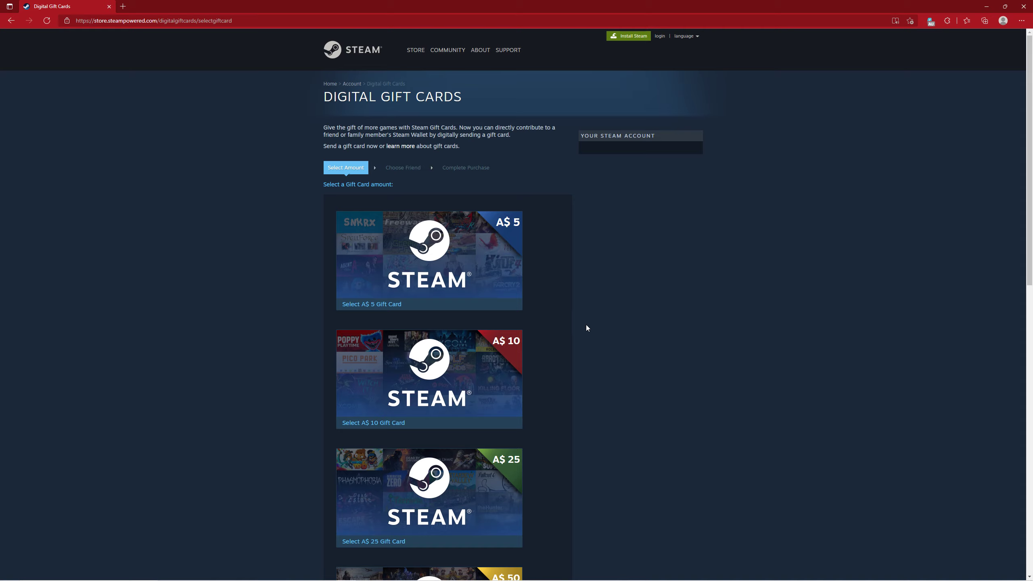
mouse_move(565, 312)
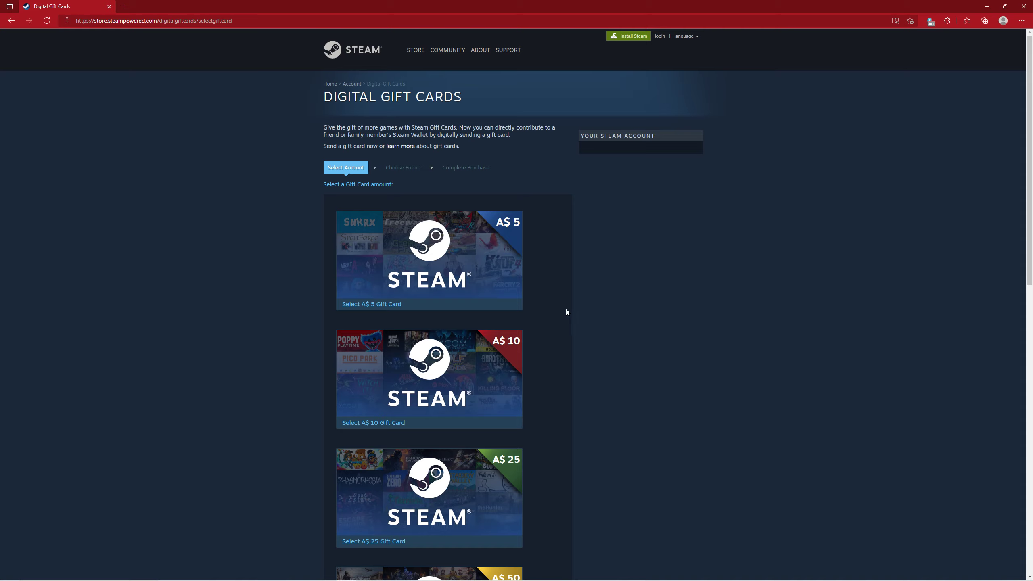